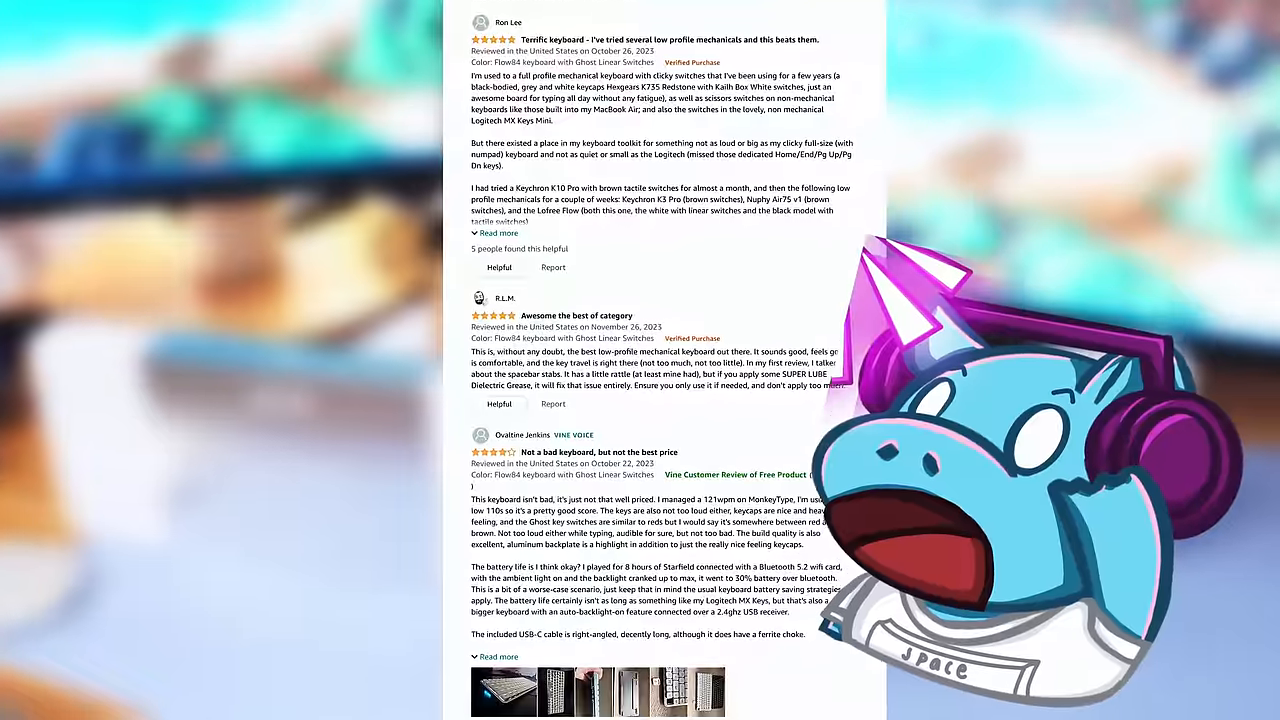
scroll(down, 3)
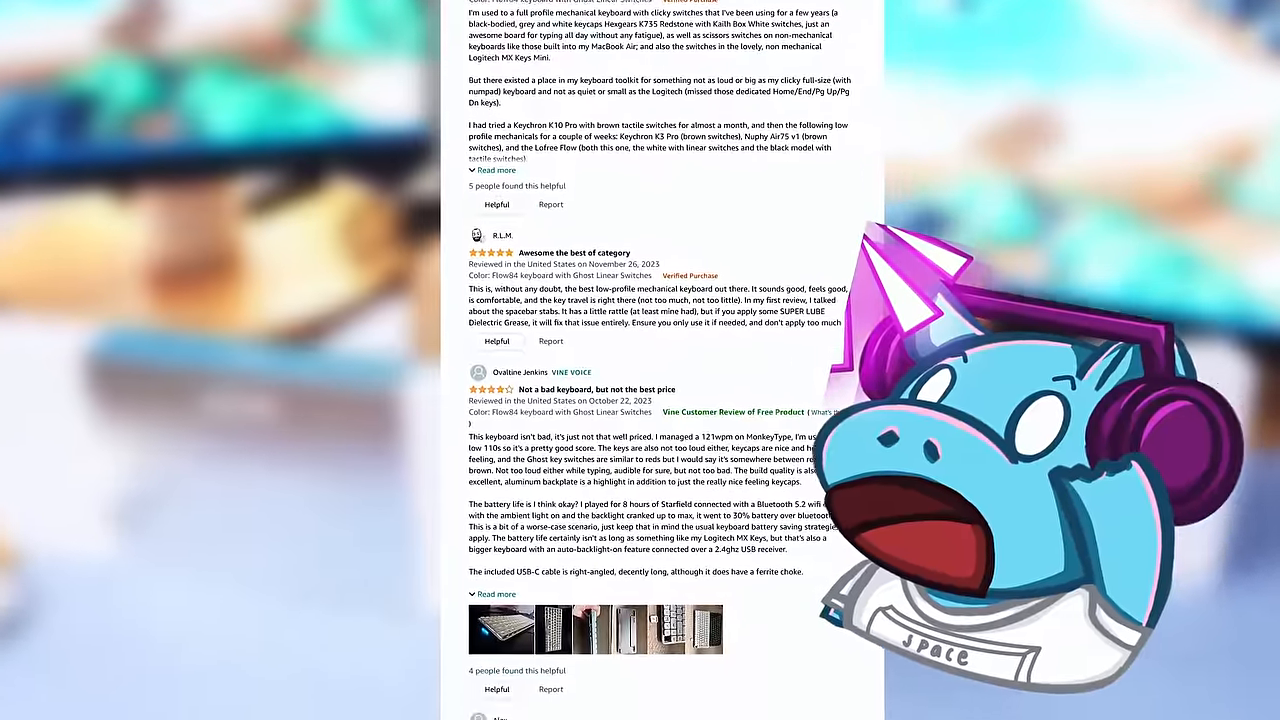